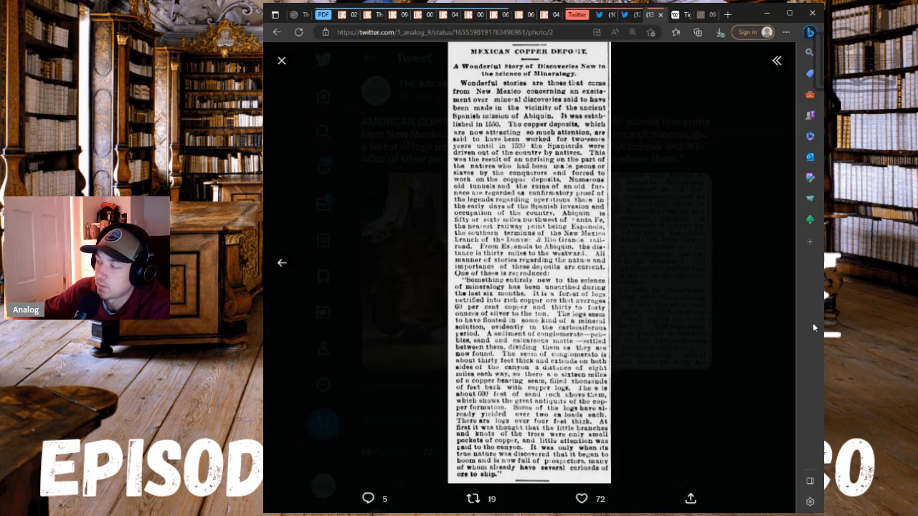
pyautogui.moveTo(772, 319)
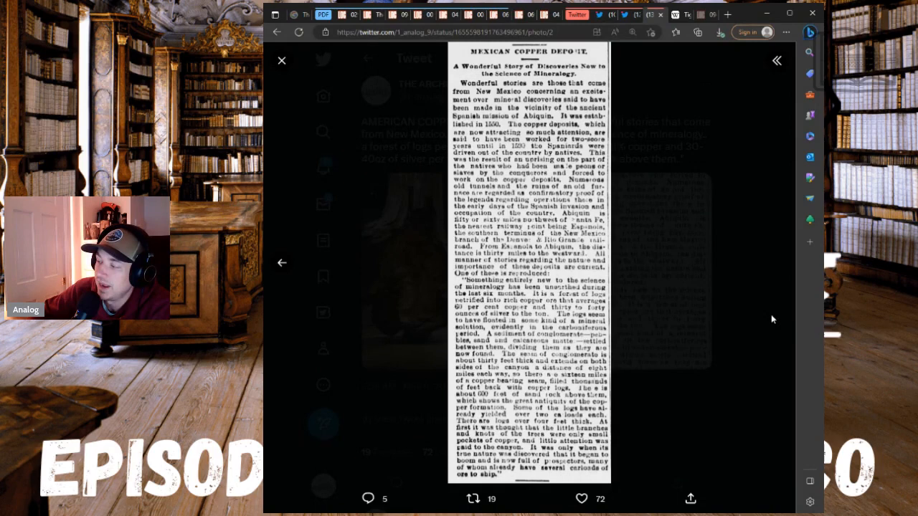